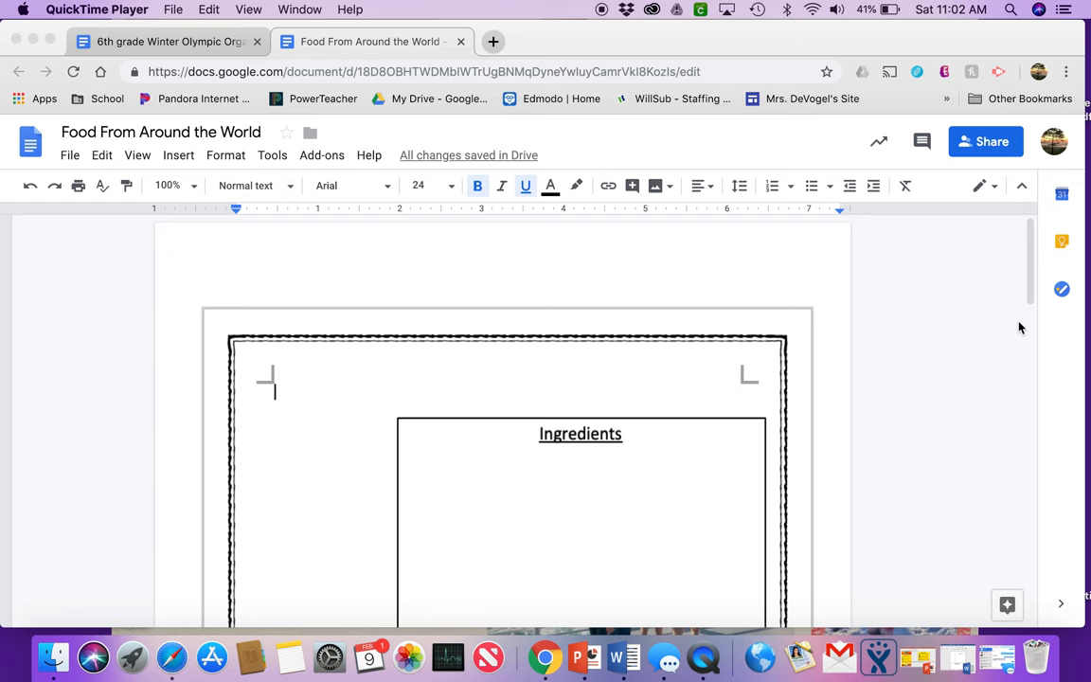
mouse_move(439, 282)
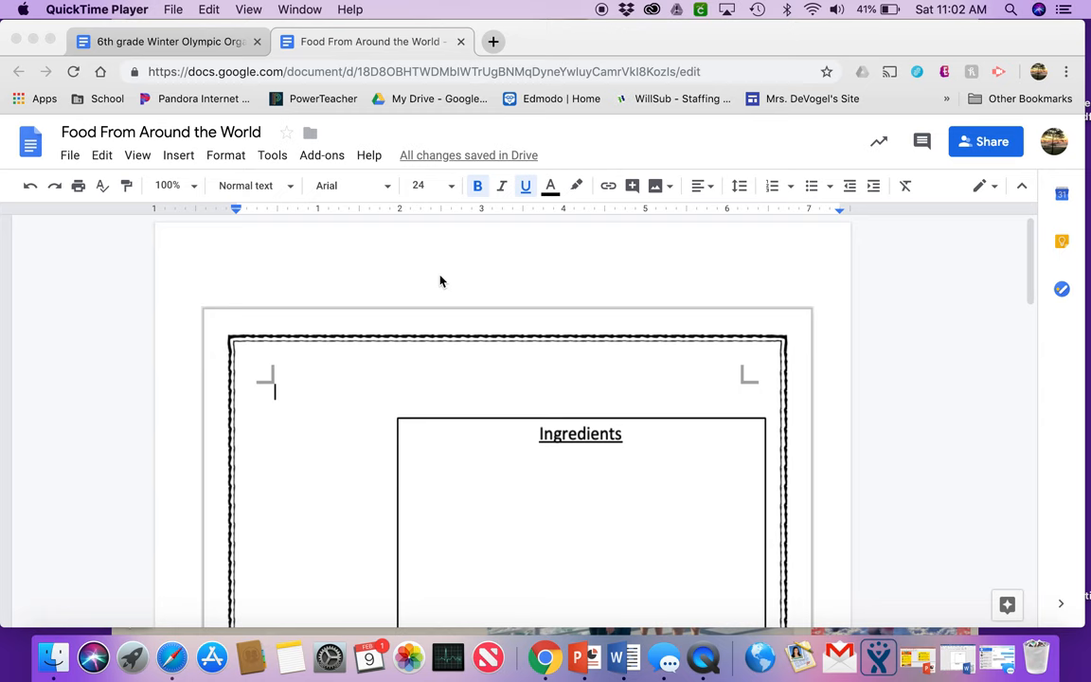
Switch to the 6th grade Winter Olympic Organization document to view its Friday schedule
left_click(165, 40)
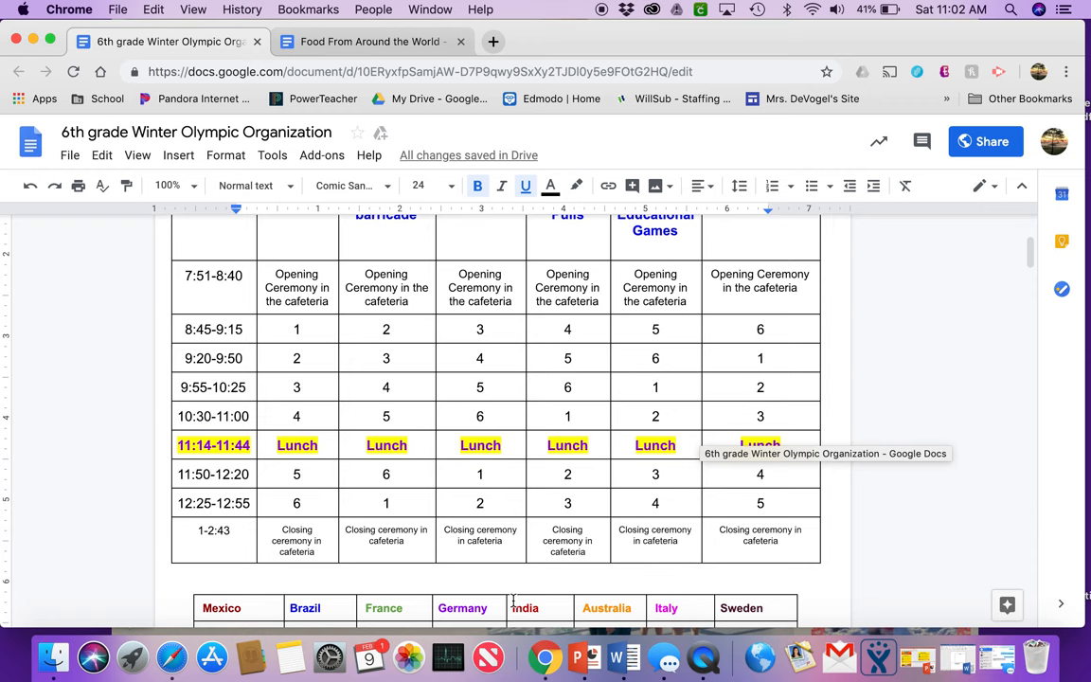
mouse_move(810, 582)
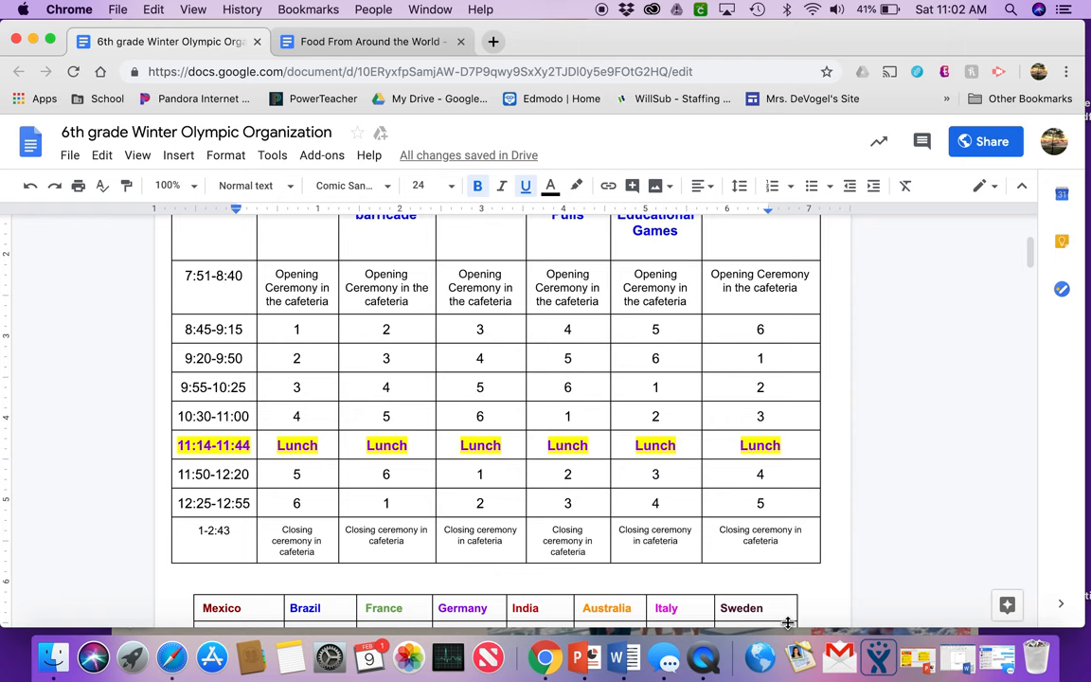
mouse_move(874, 547)
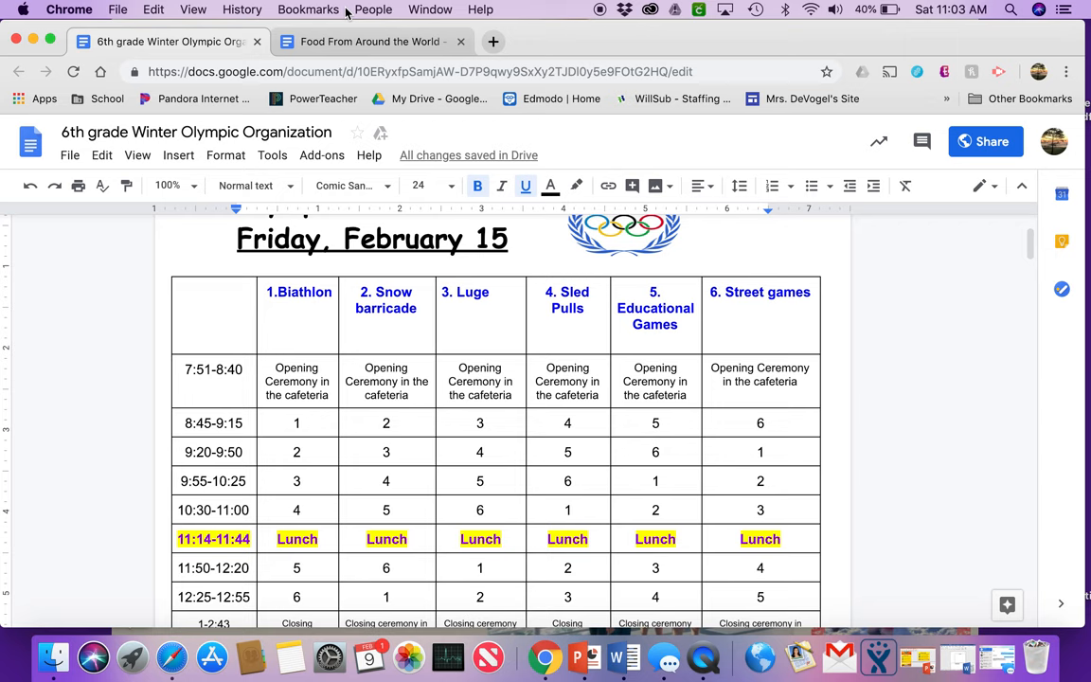
Return to the Food From Around the World worksheet and scroll to the Nutritional Benefits table
left_click(368, 41)
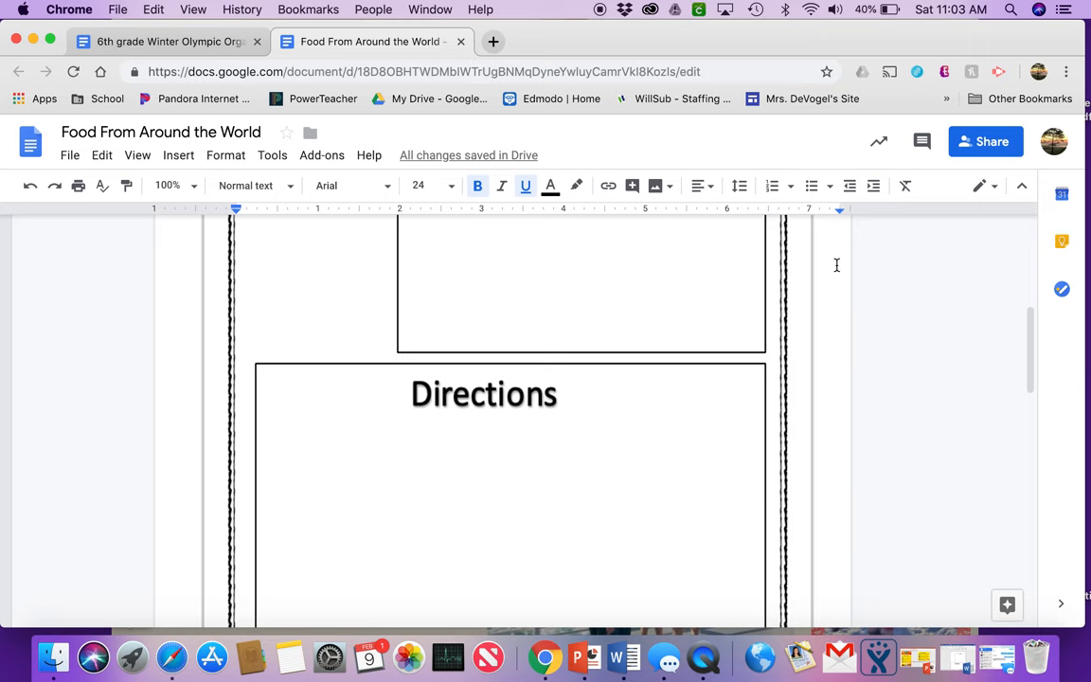
scroll("down", 3)
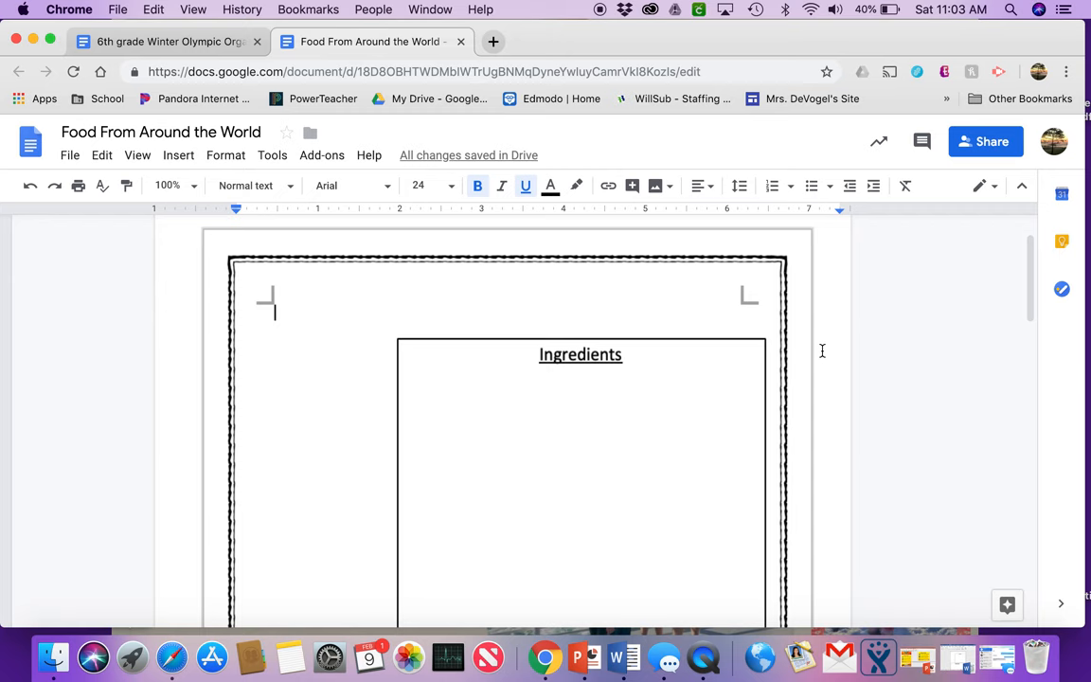
scroll("down", 3)
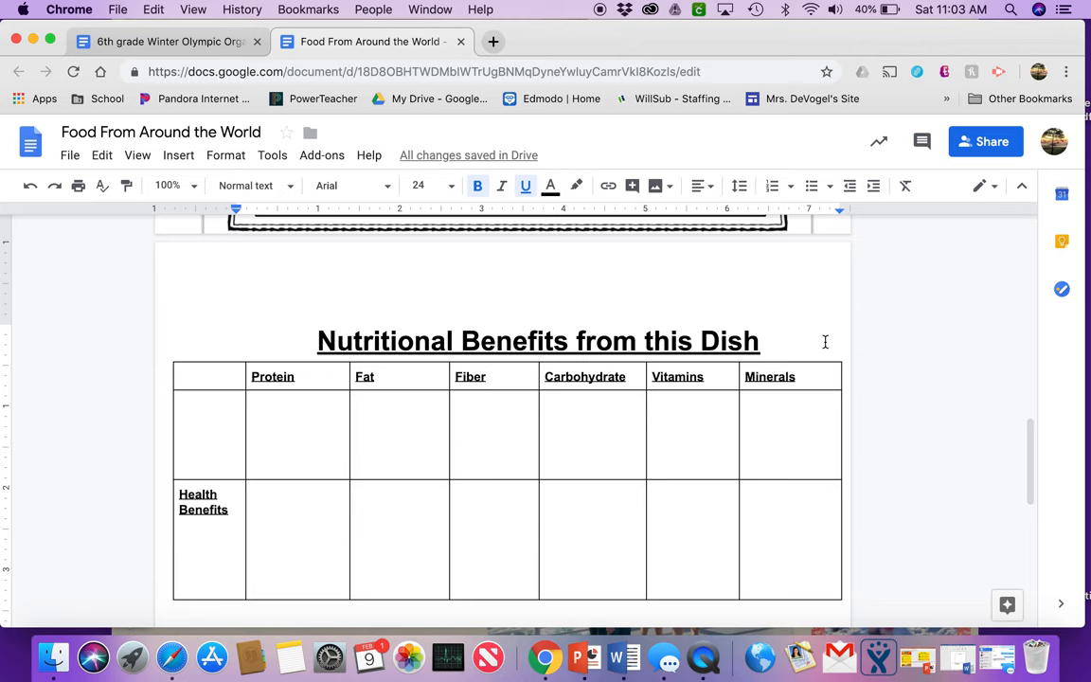
Open a new tab to search Google for 'authentic recipe from Germany'
left_click(161, 41)
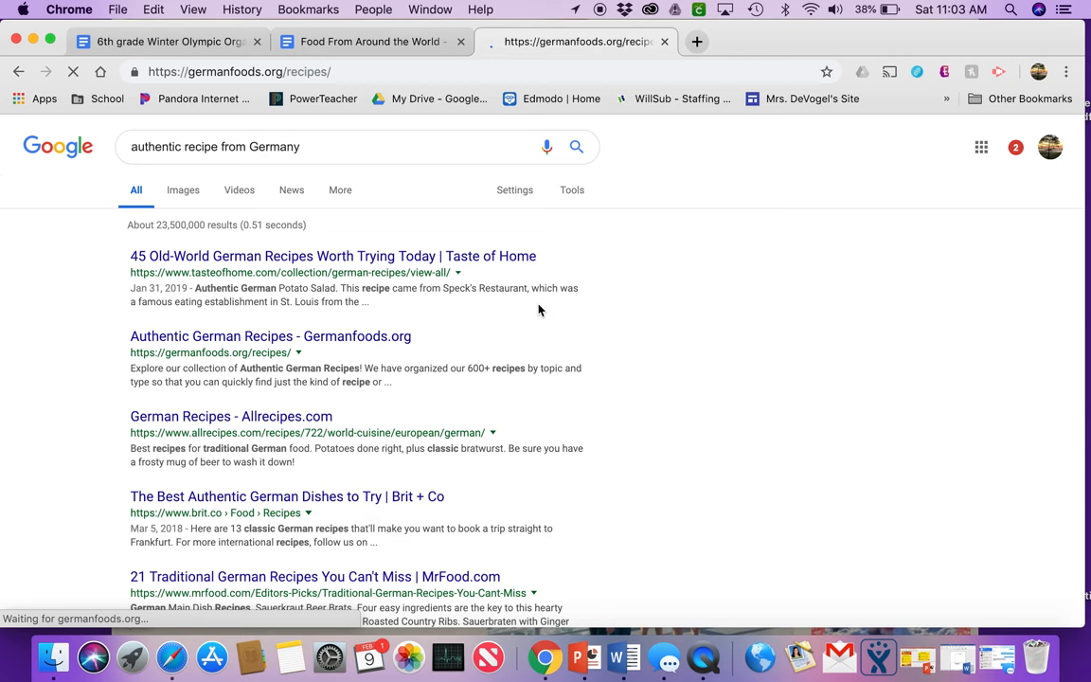
Open Authentic German Recipes on germanfoods.org, browse its categories, and choose Appetizers
left_click(270, 336)
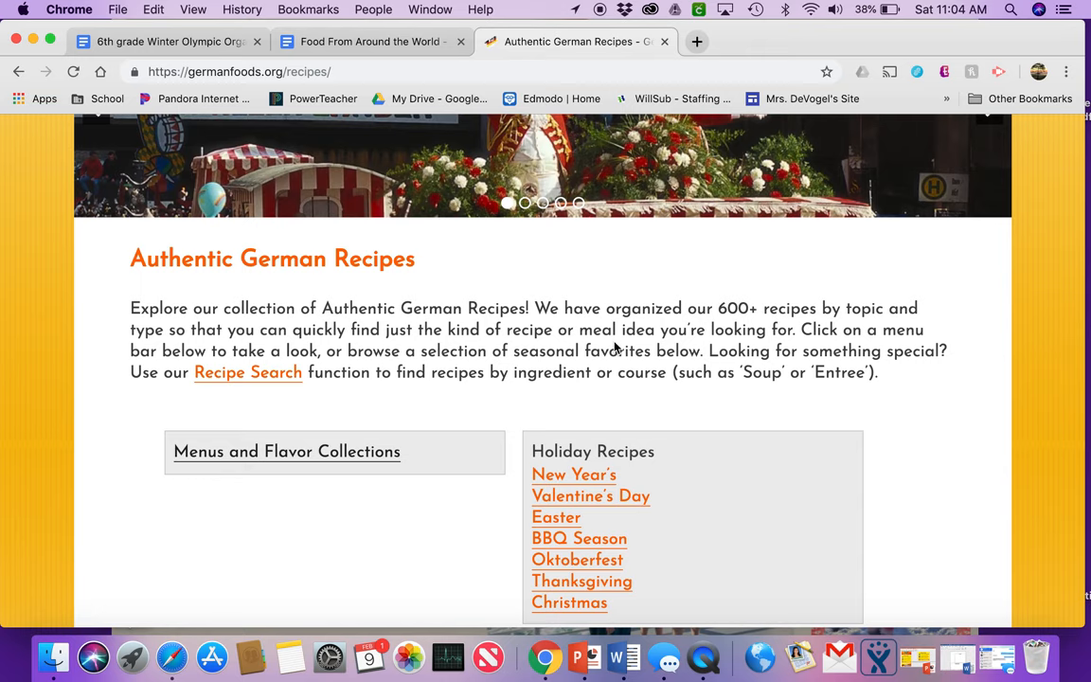
scroll("down", 3)
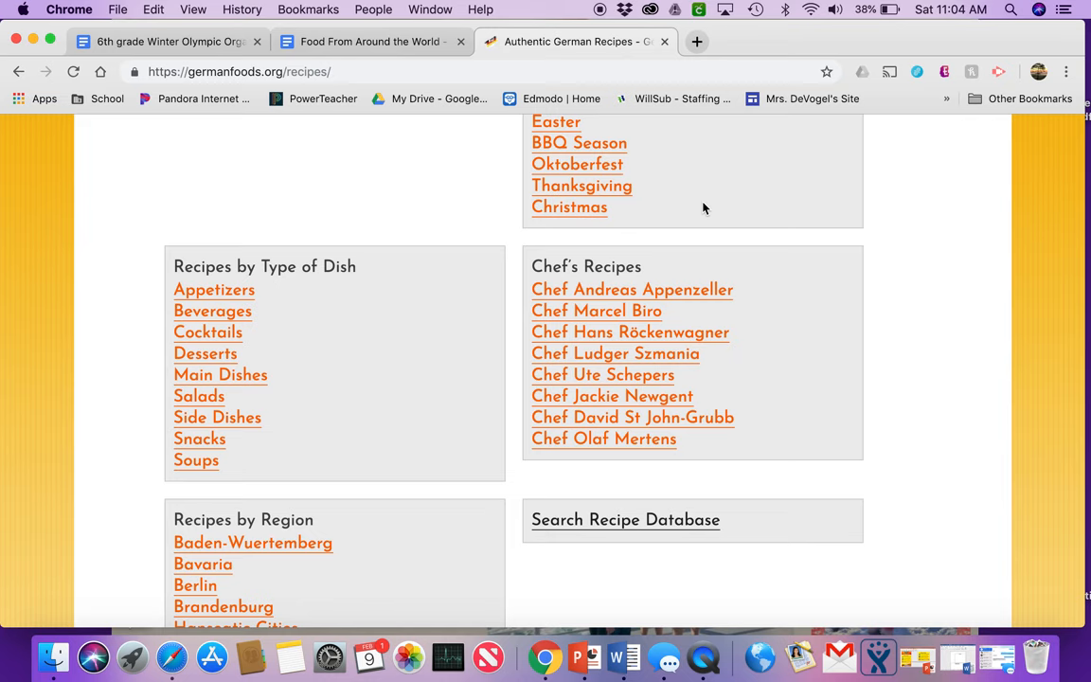
scroll("down", 3)
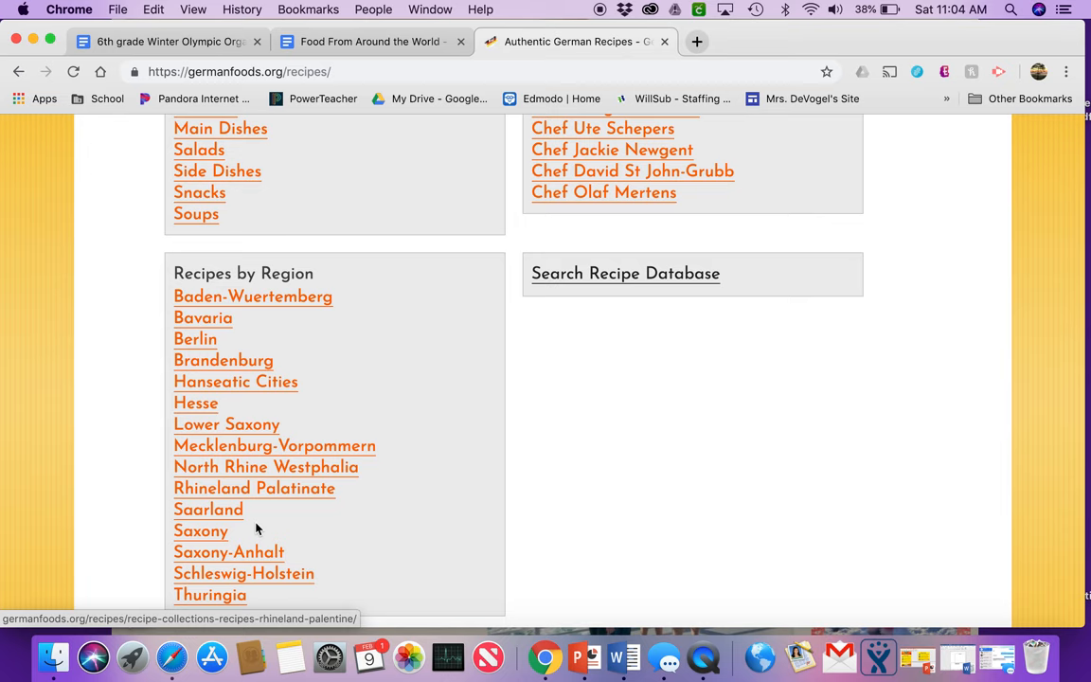
scroll("up", 3)
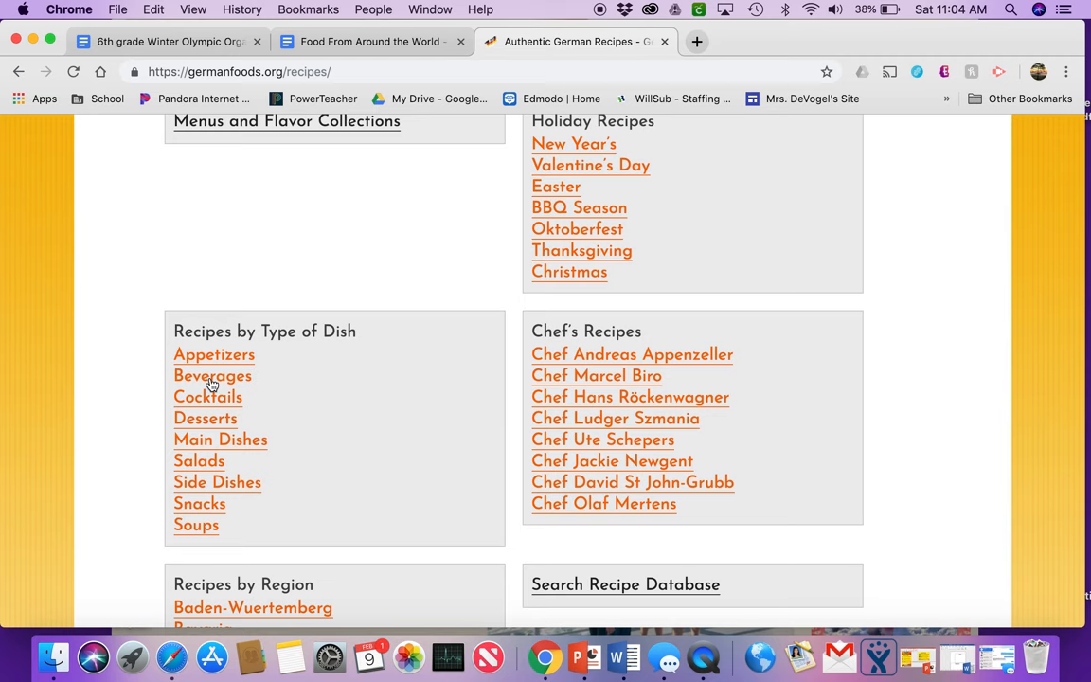
left_click(213, 355)
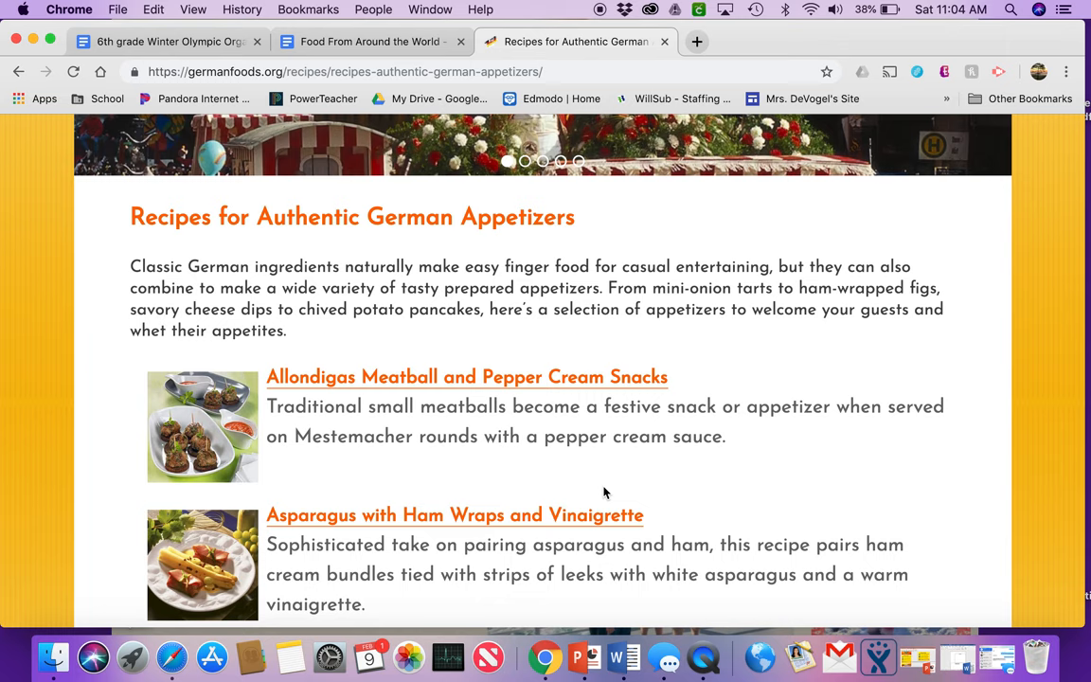
Scroll the appetizer list and open the Allondigas Meatball and Pepper Cream Snacks recipe
scroll("down", 3)
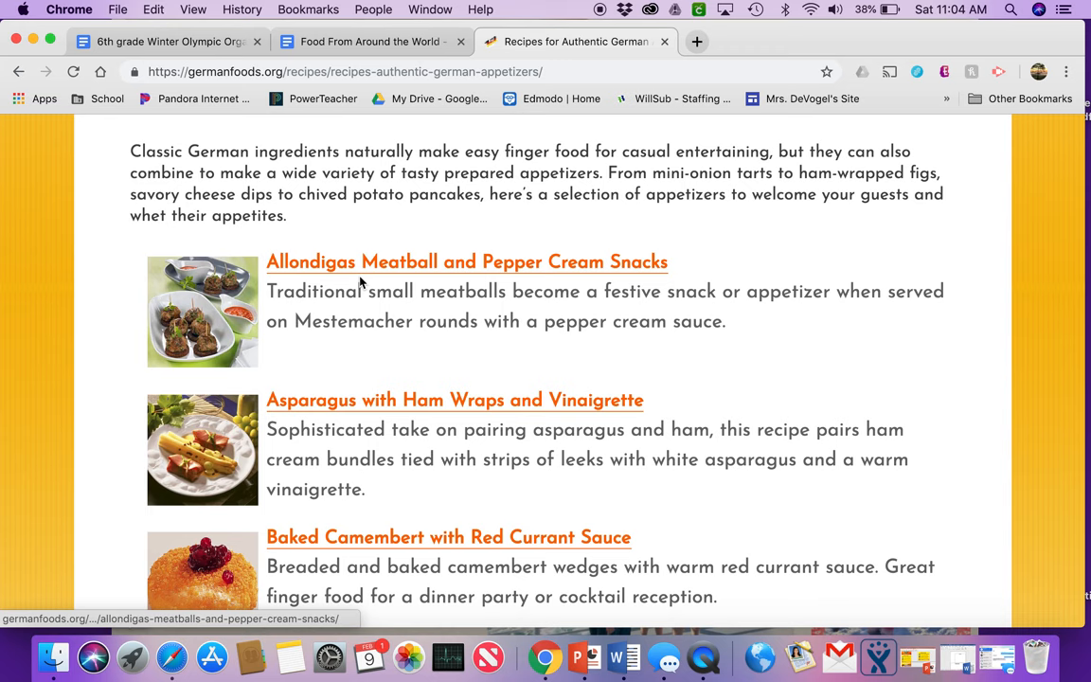
mouse_move(492, 264)
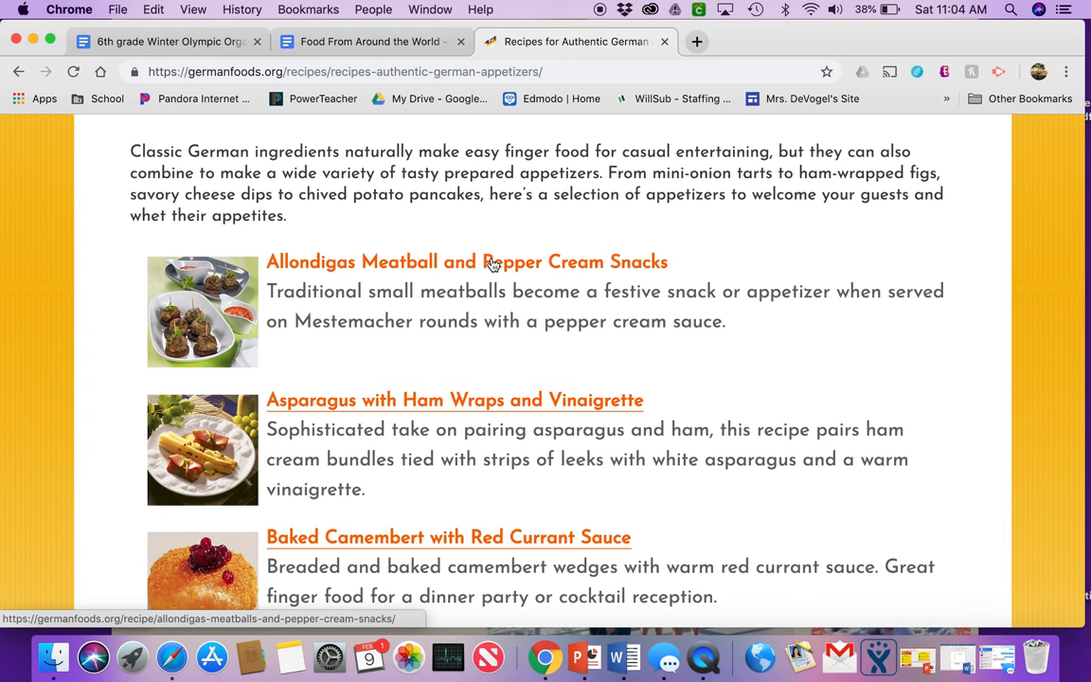
mouse_move(387, 268)
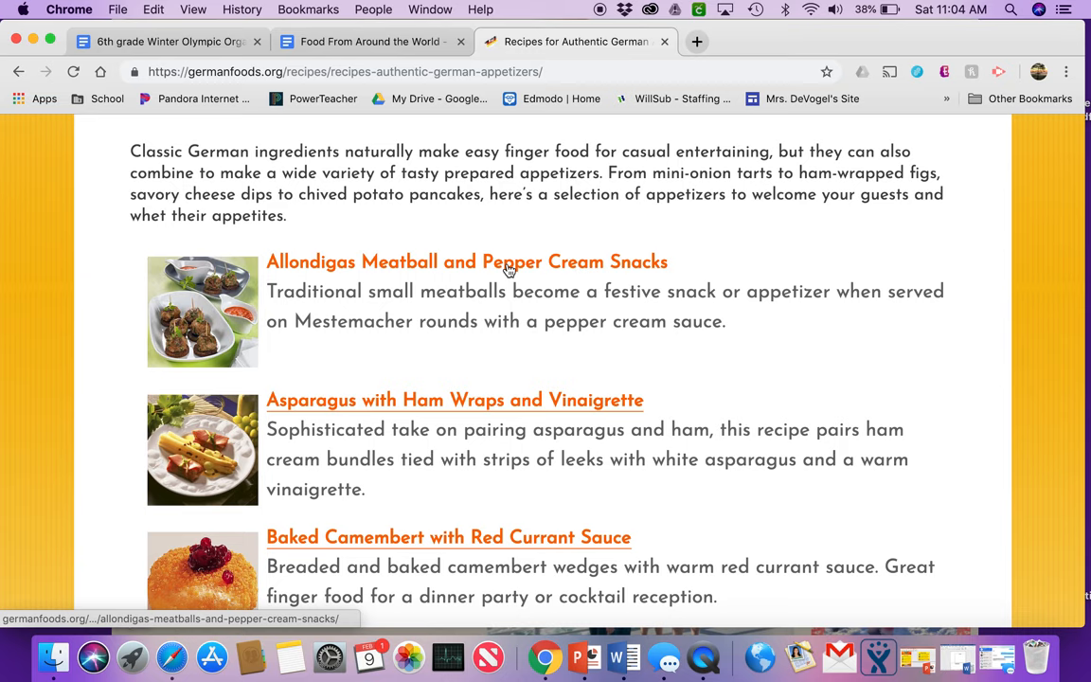
left_click(466, 261)
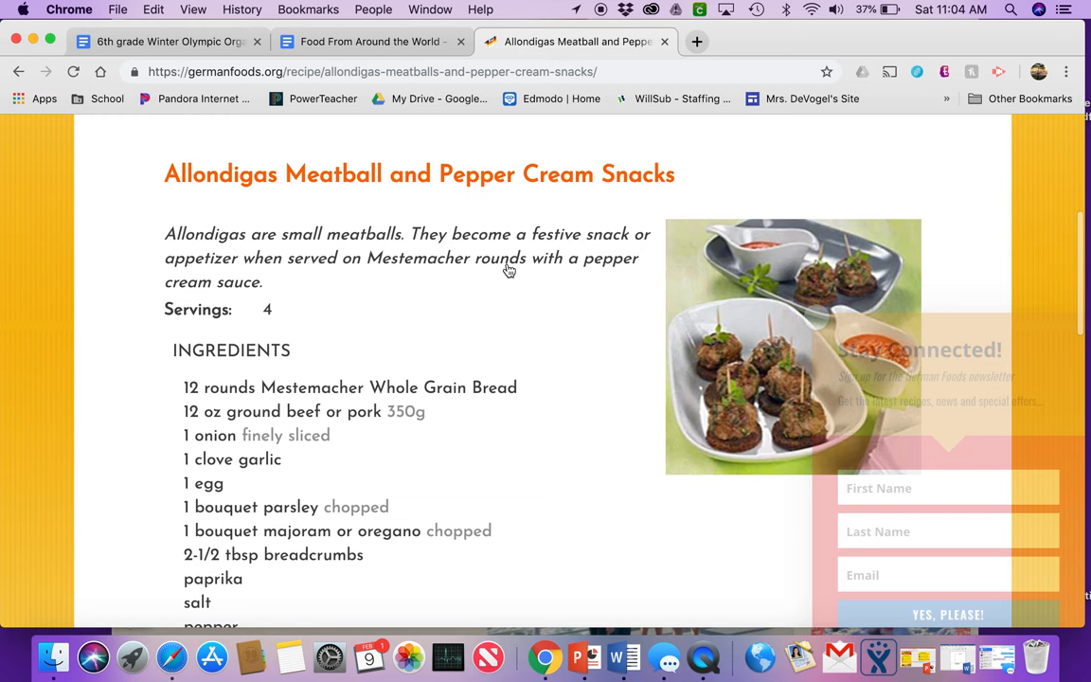
Read the Allondigas recipe's ingredients list, then return to the worksheet in Google Docs
scroll("down", 3)
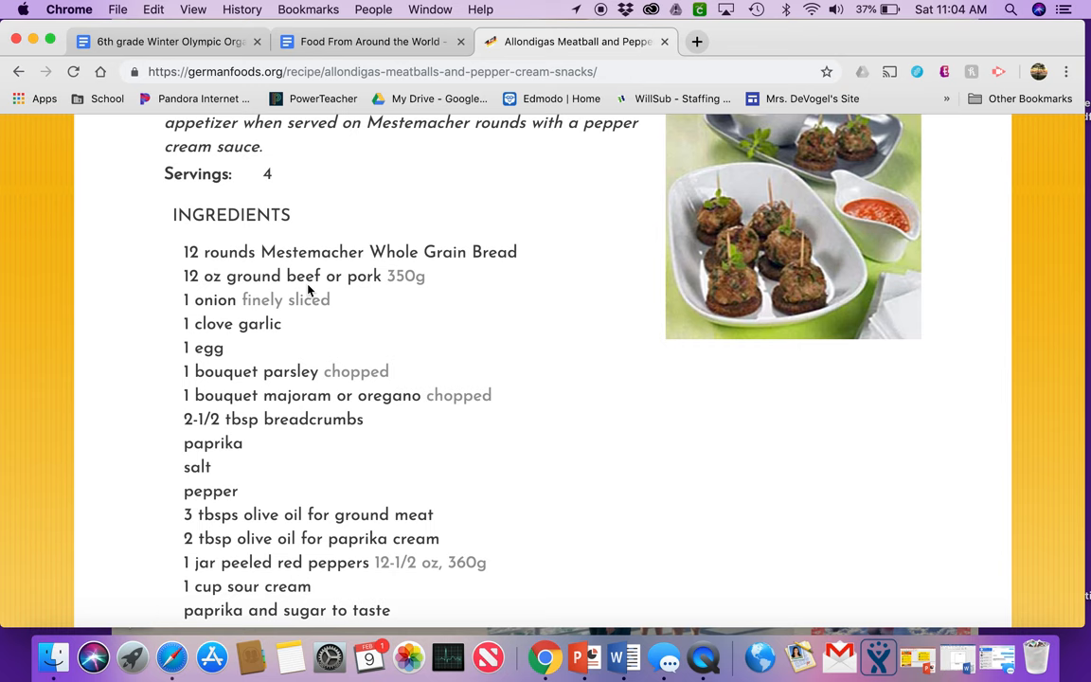
mouse_move(363, 281)
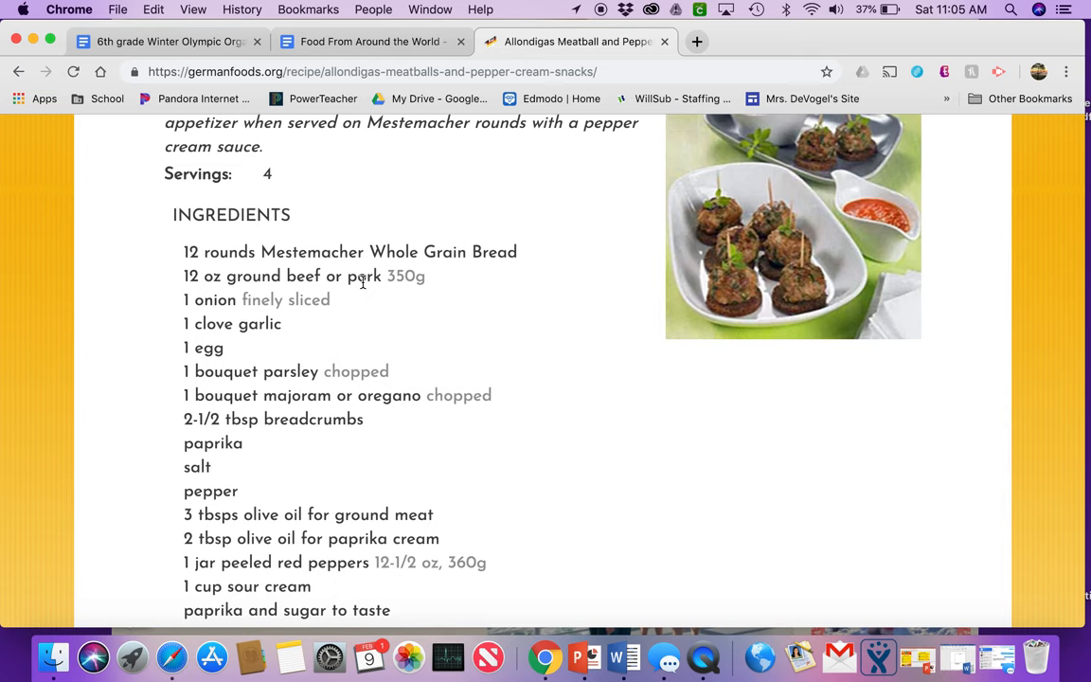
scroll("down", 3)
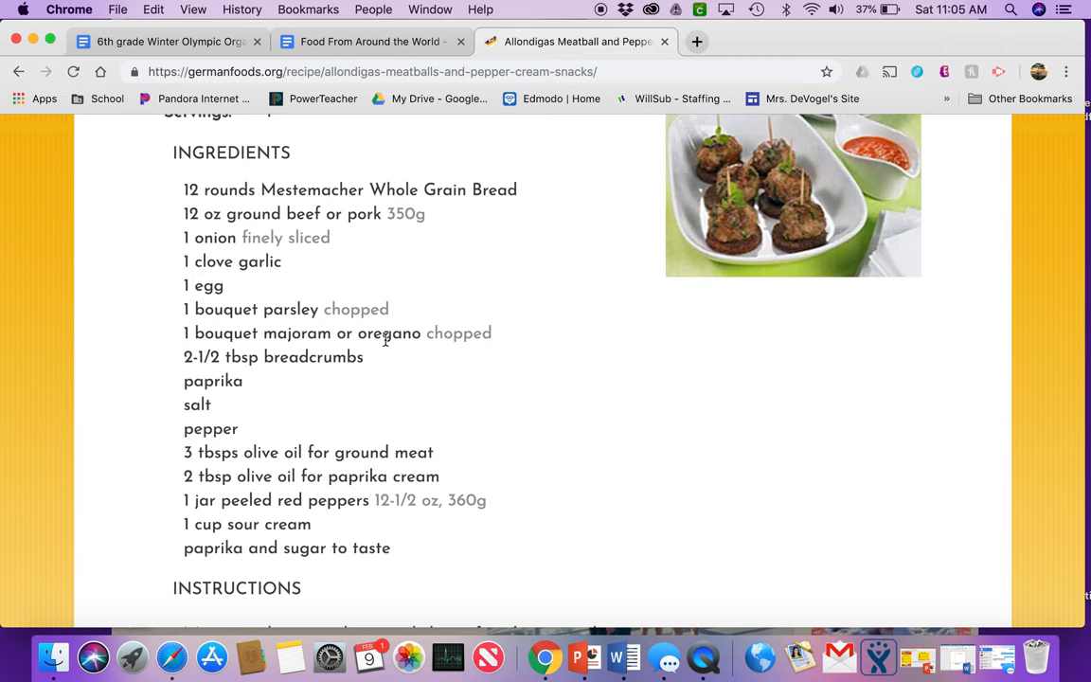
scroll("down", 3)
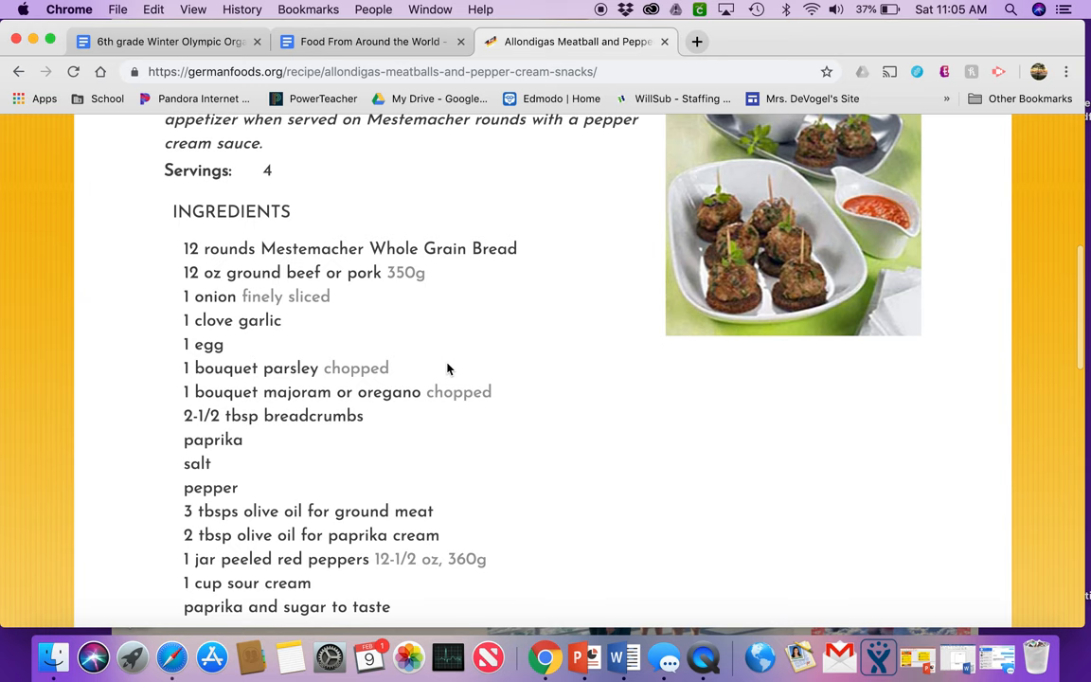
mouse_move(369, 315)
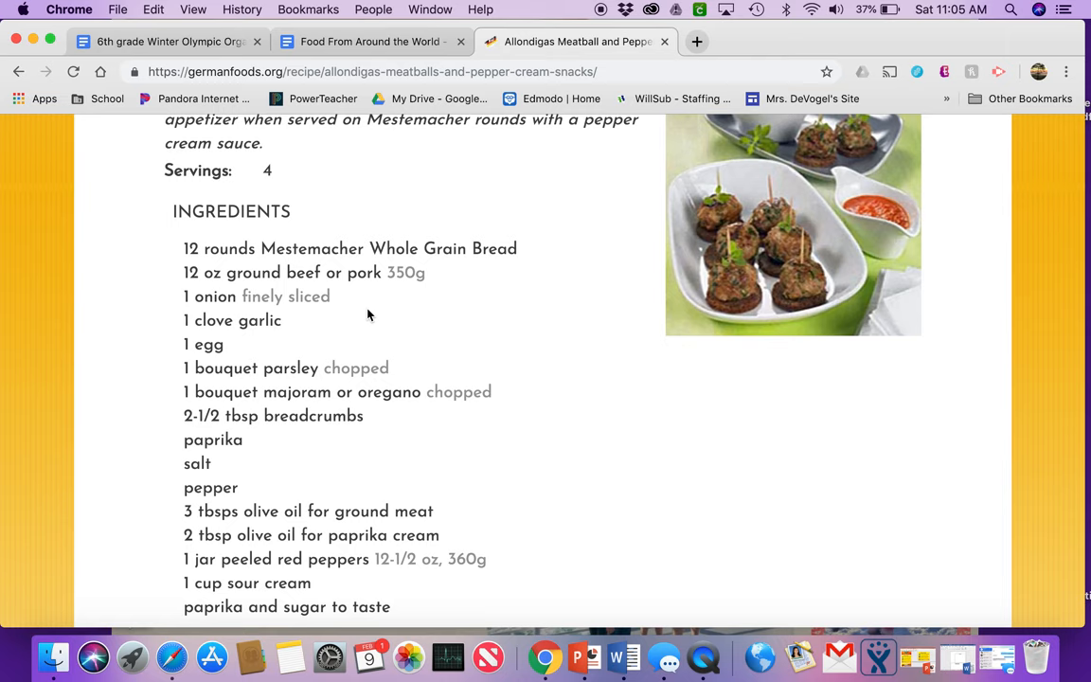
left_click(370, 41)
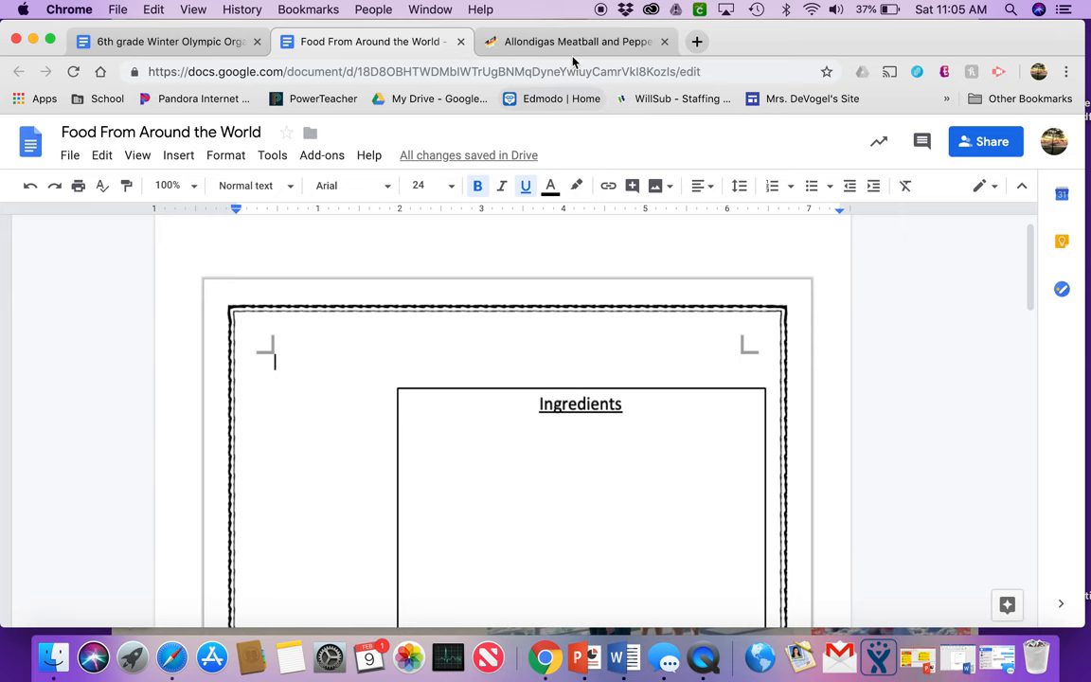
left_click(575, 41)
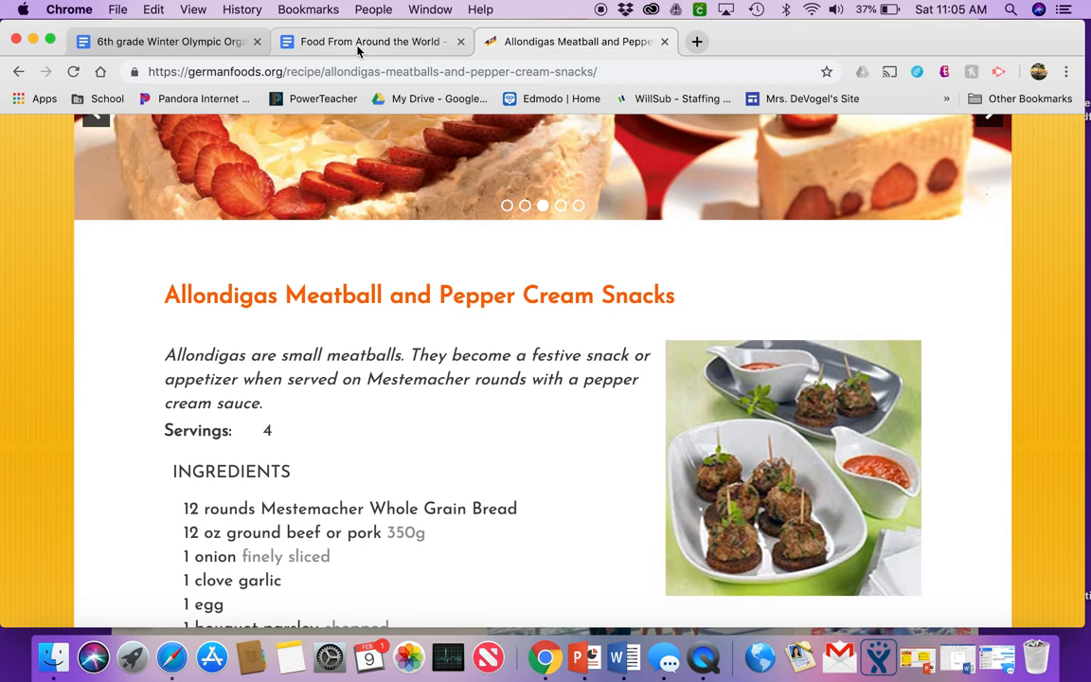
left_click(370, 41)
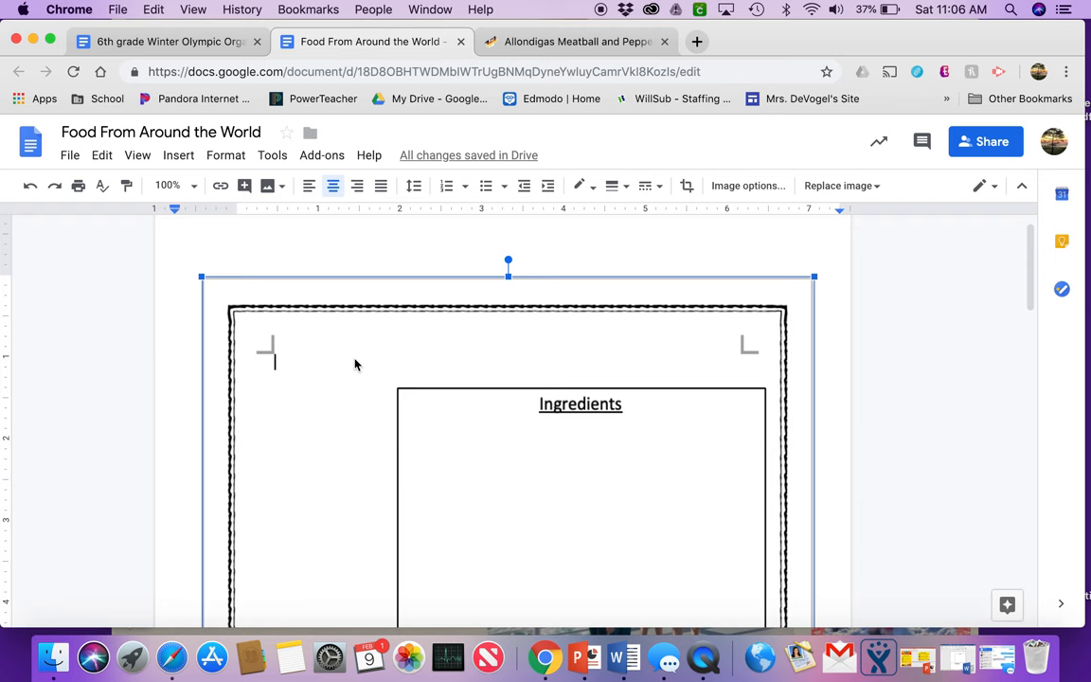
mouse_move(448, 355)
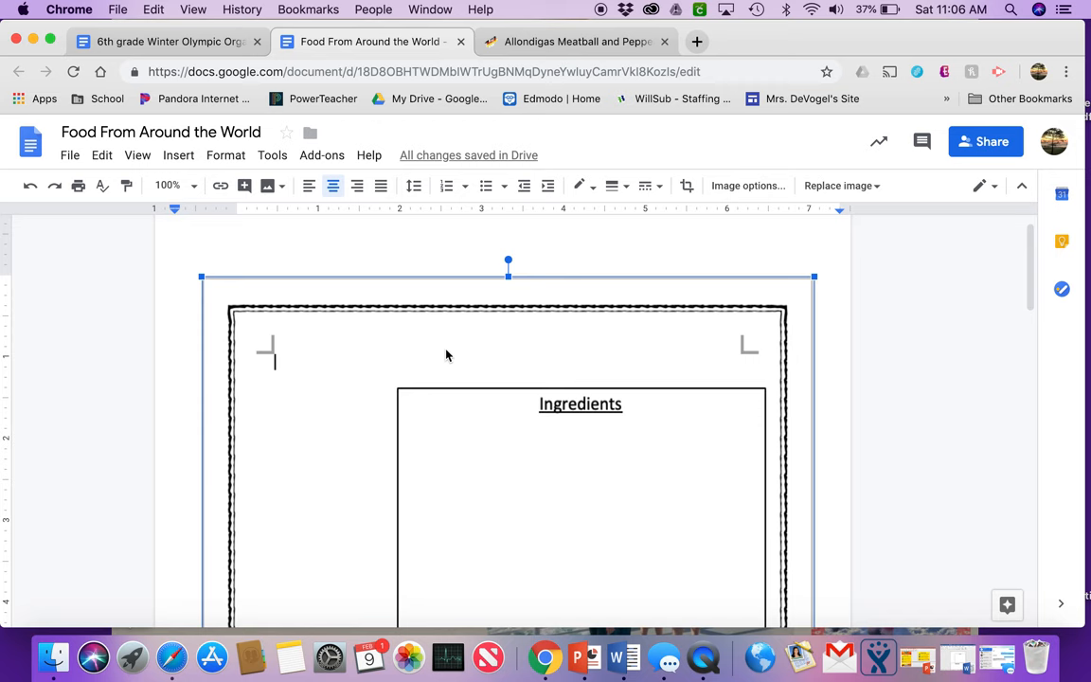
scroll("down", 3)
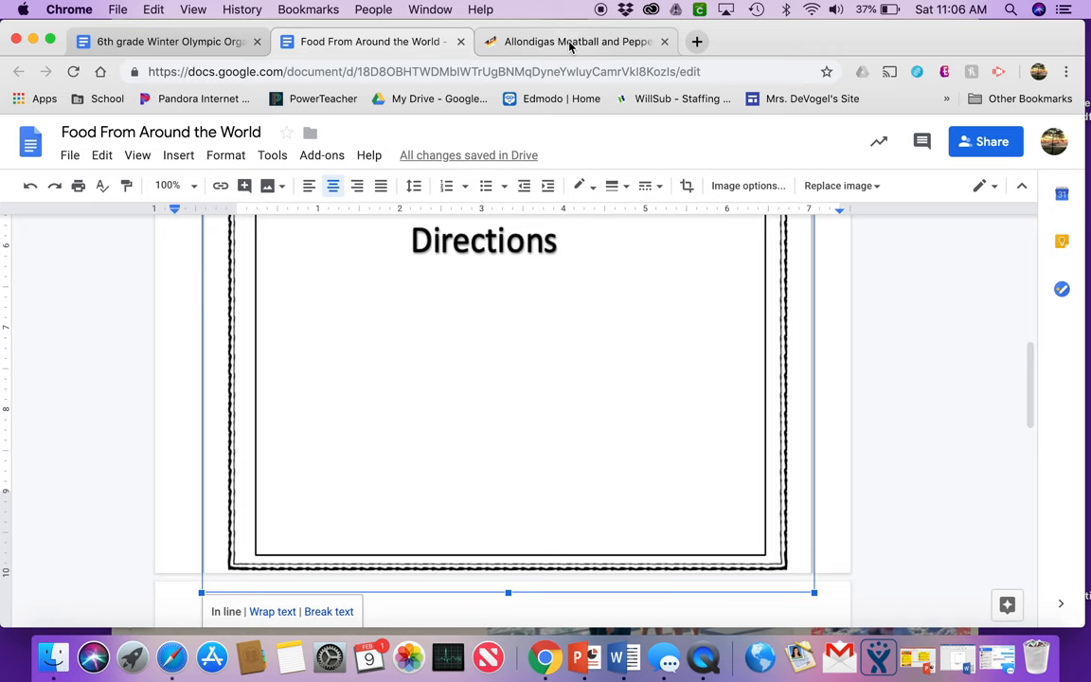
left_click(575, 41)
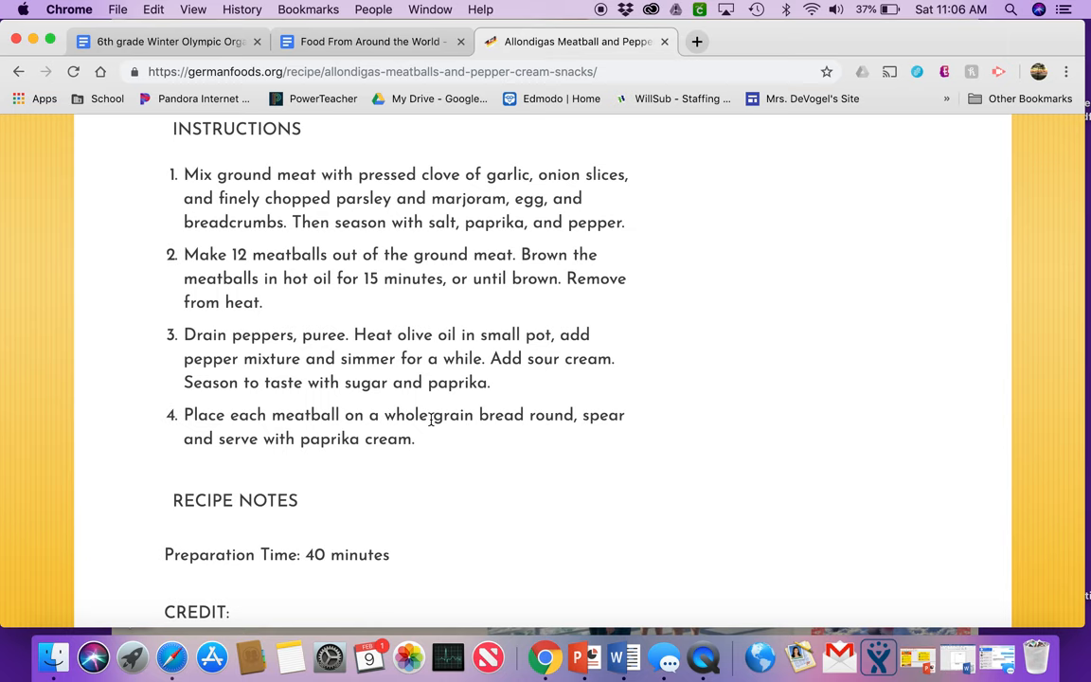
scroll("up", 3)
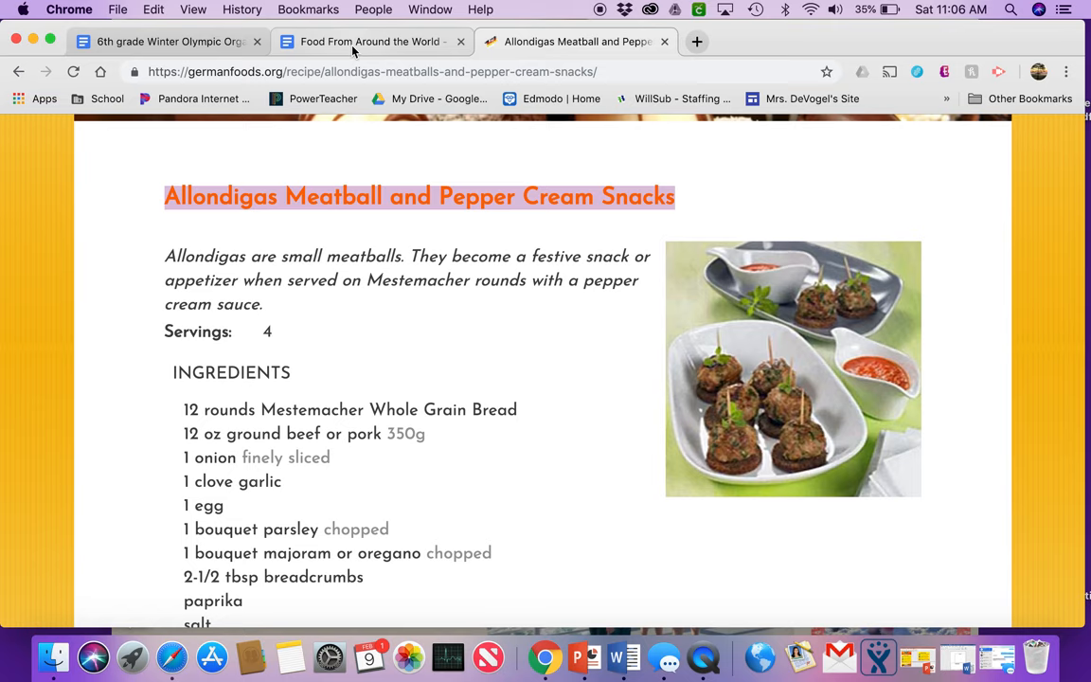
left_click(369, 42)
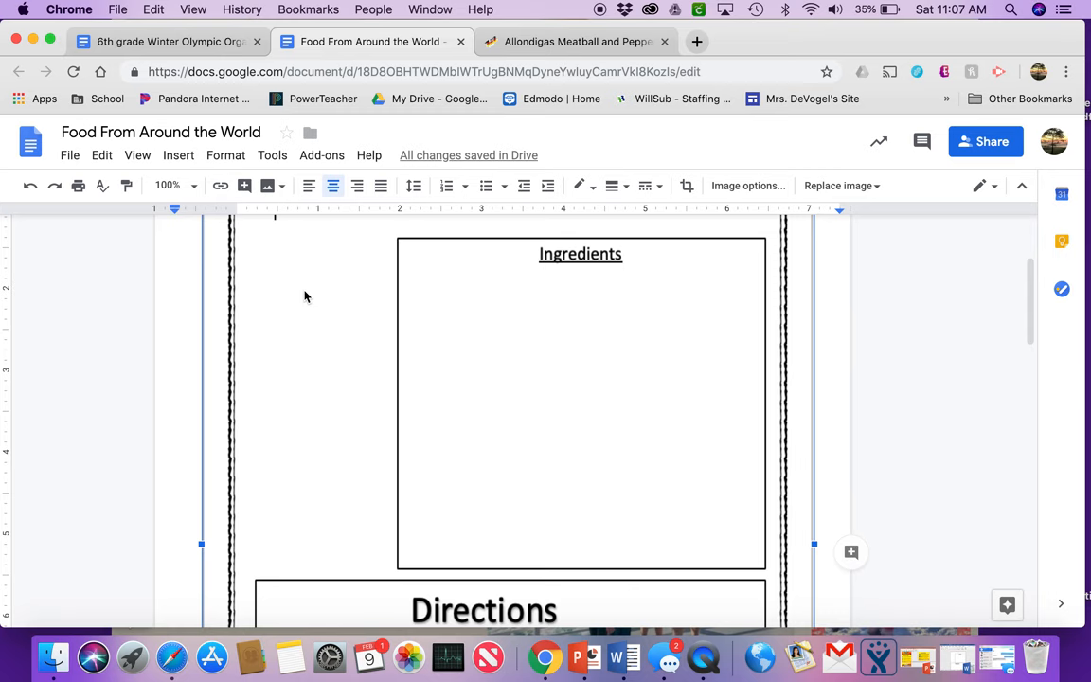
scroll("down", 3)
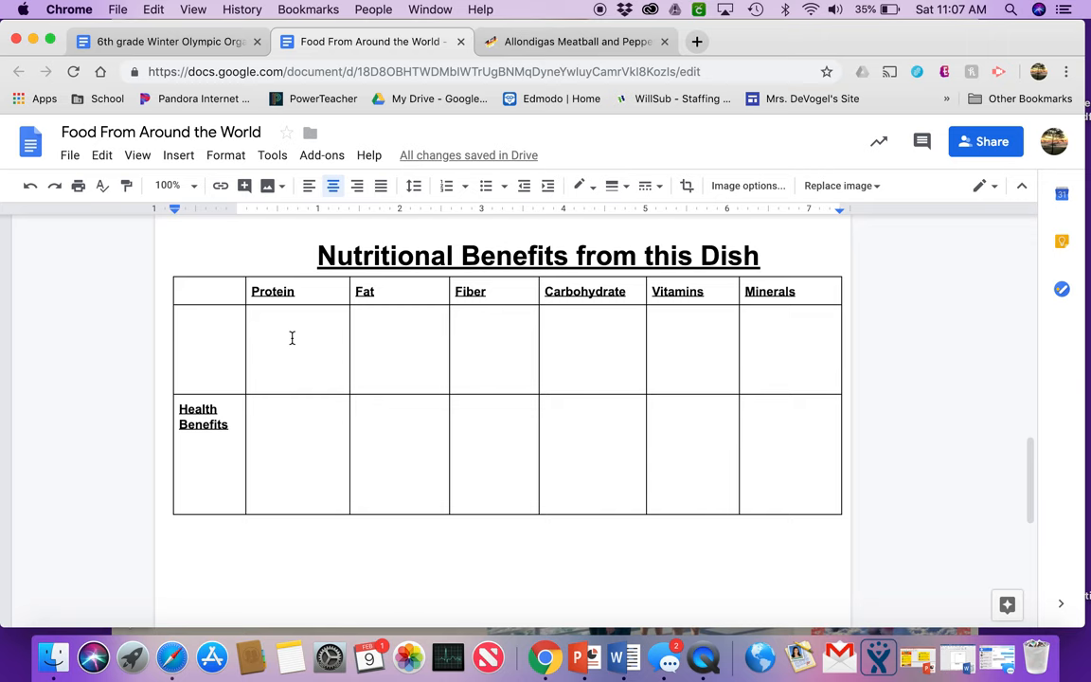
left_click(573, 40)
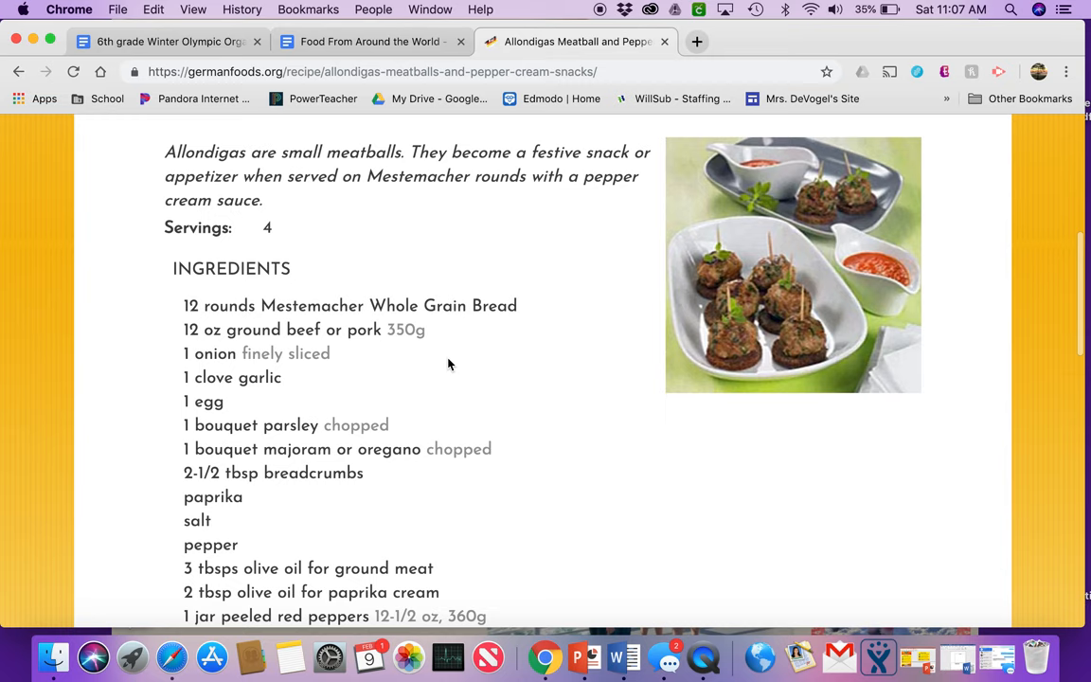
left_click(369, 41)
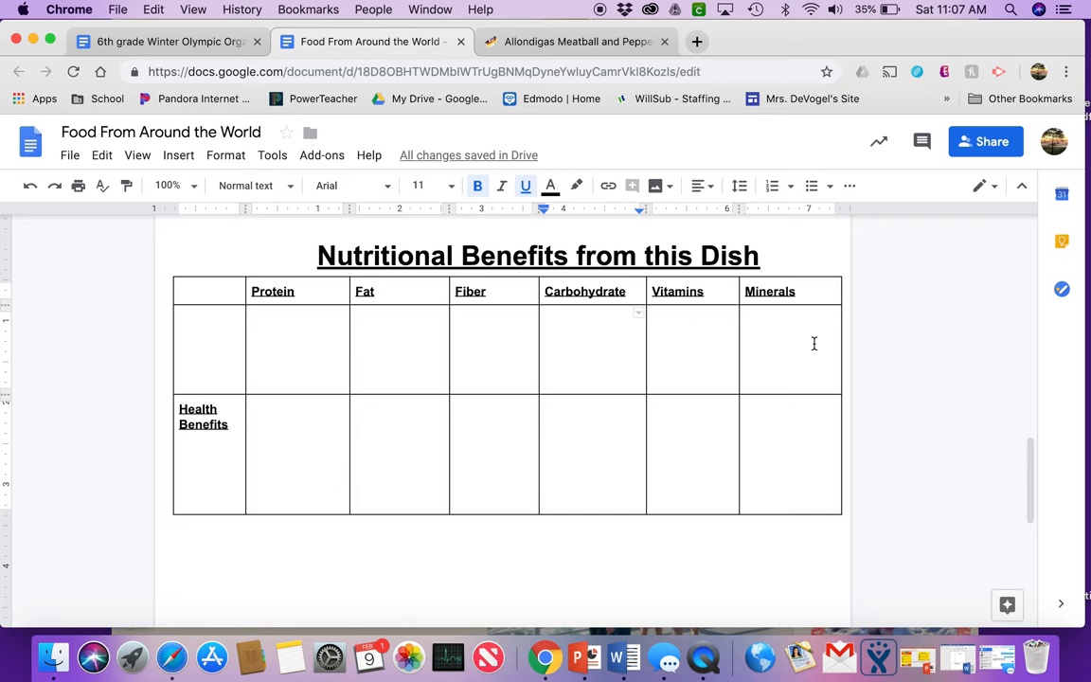
left_click(575, 40)
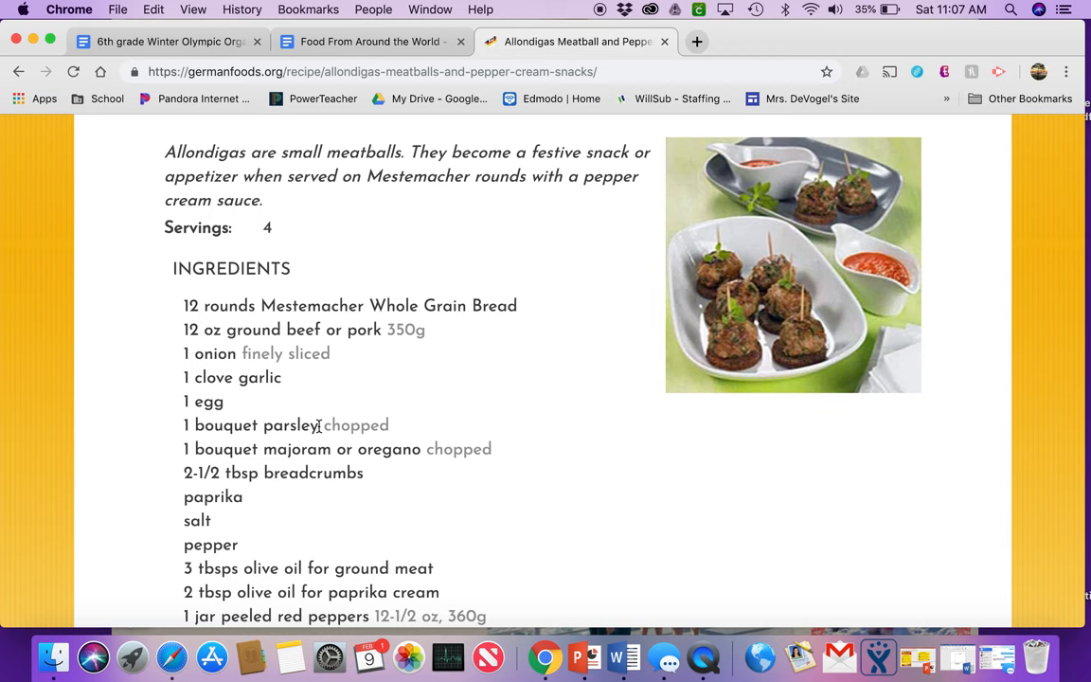
scroll("down", 3)
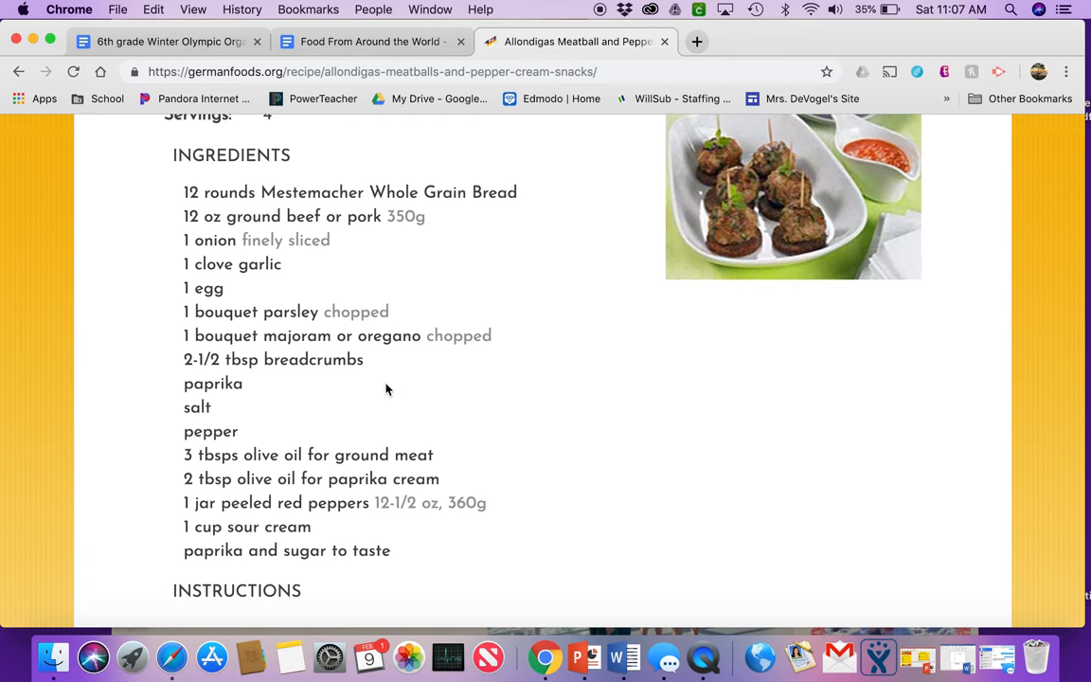
left_click(369, 41)
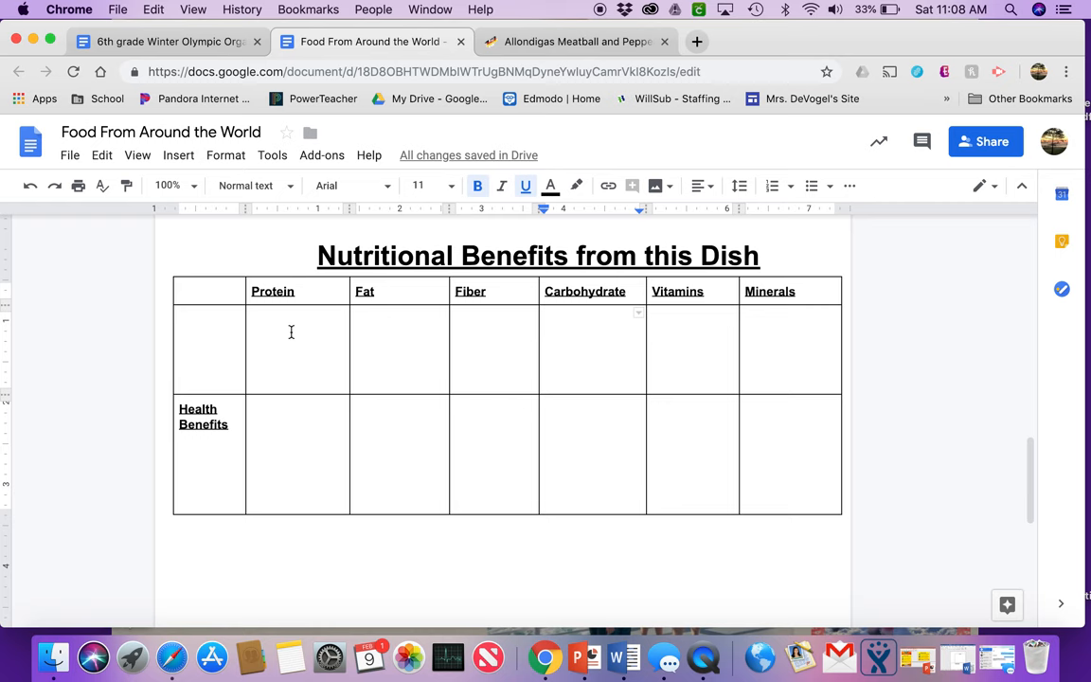
Type 'pork' into the Protein cell of the Nutritional Benefits table
type("pork")
left_click(297, 350)
type("eggs")
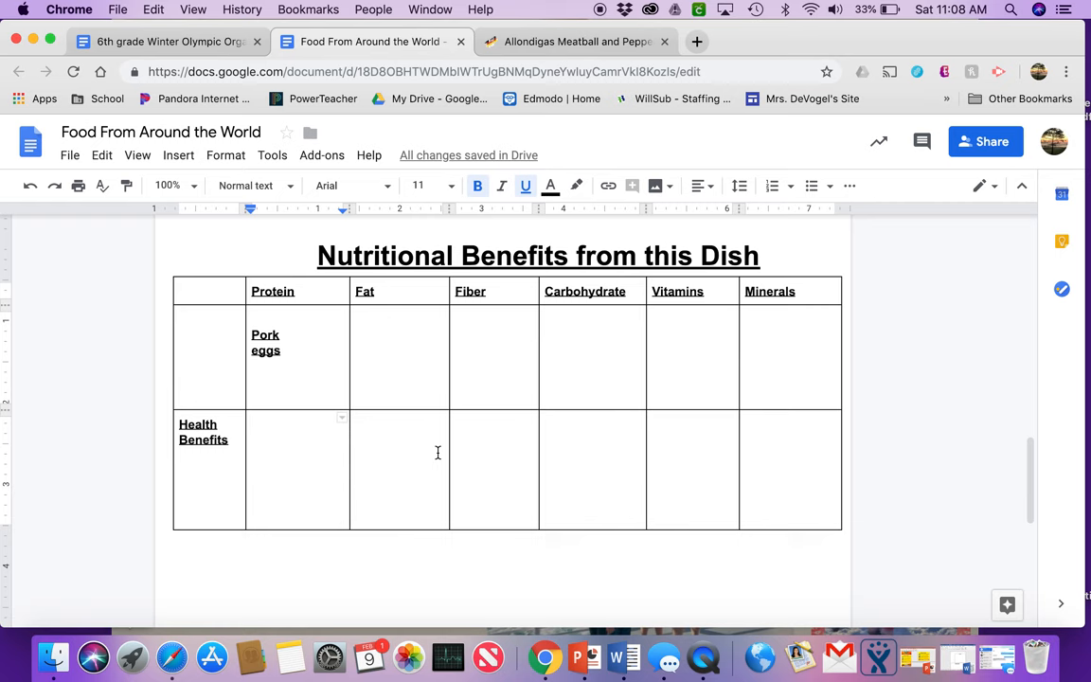
mouse_move(148, 541)
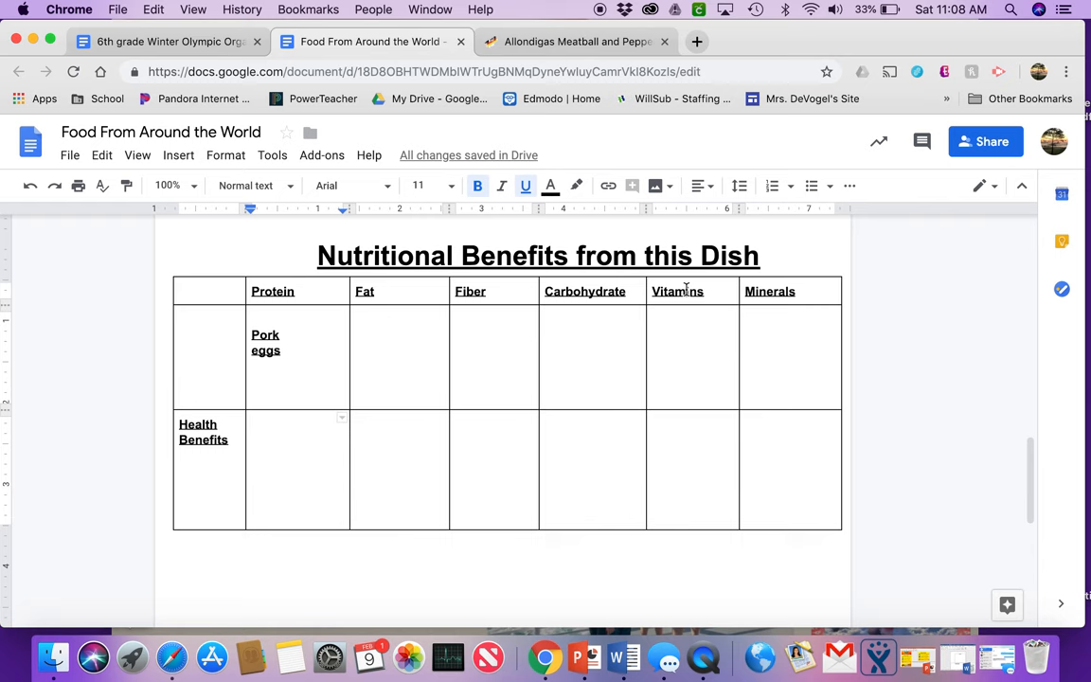
mouse_move(352, 320)
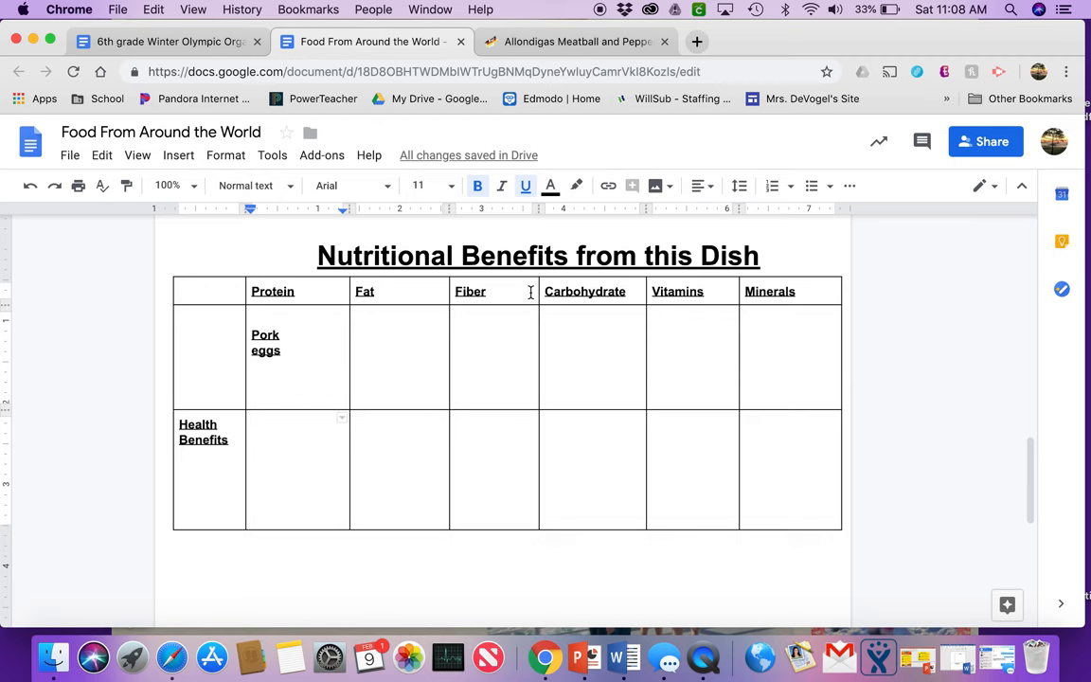
scroll("down", 3)
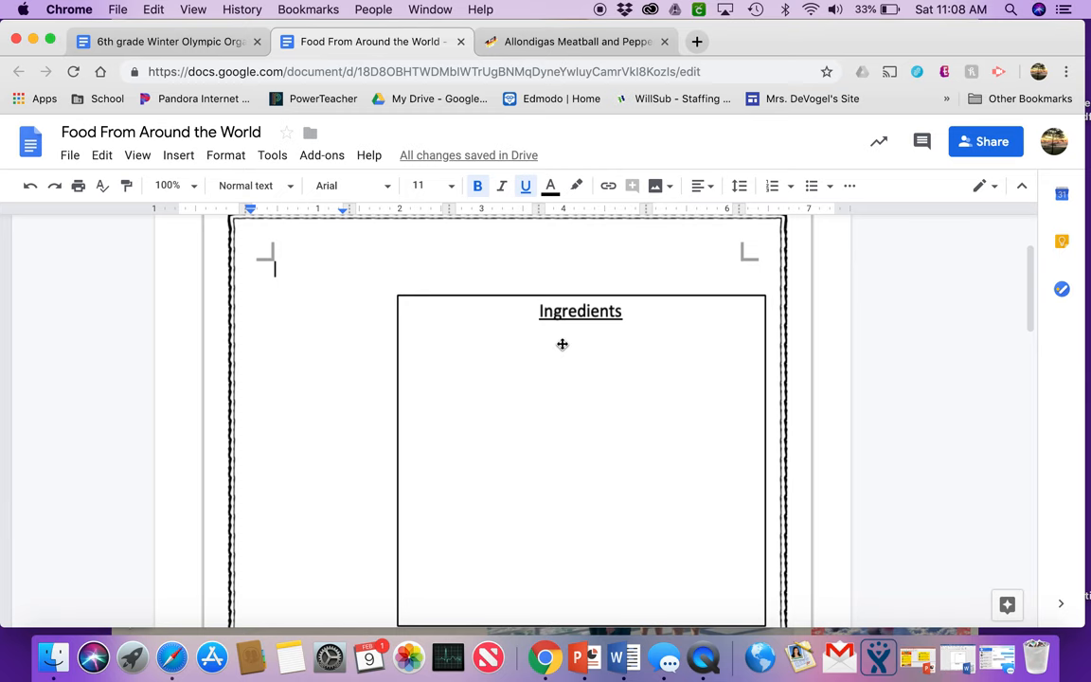
scroll("down", 3)
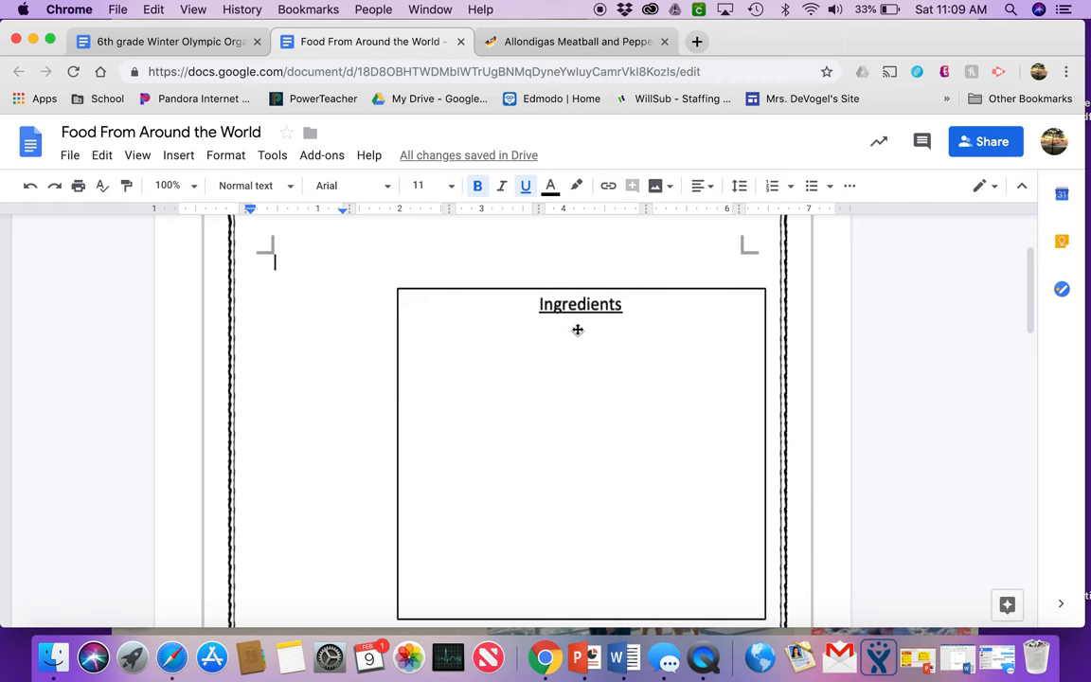
scroll("up", 3)
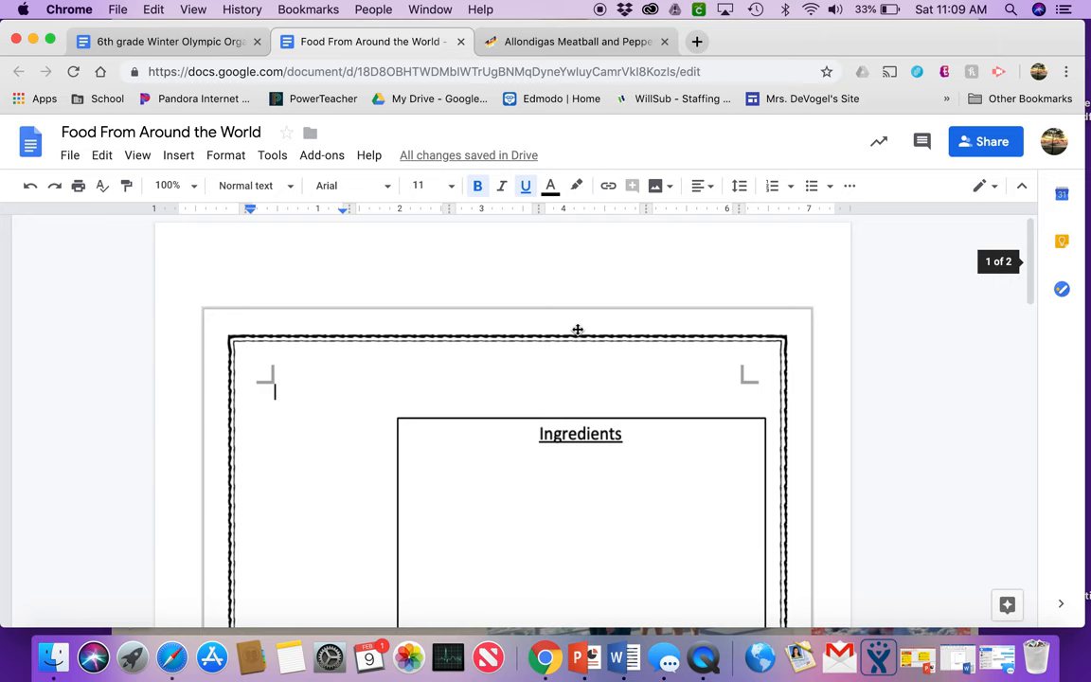
scroll("down", 3)
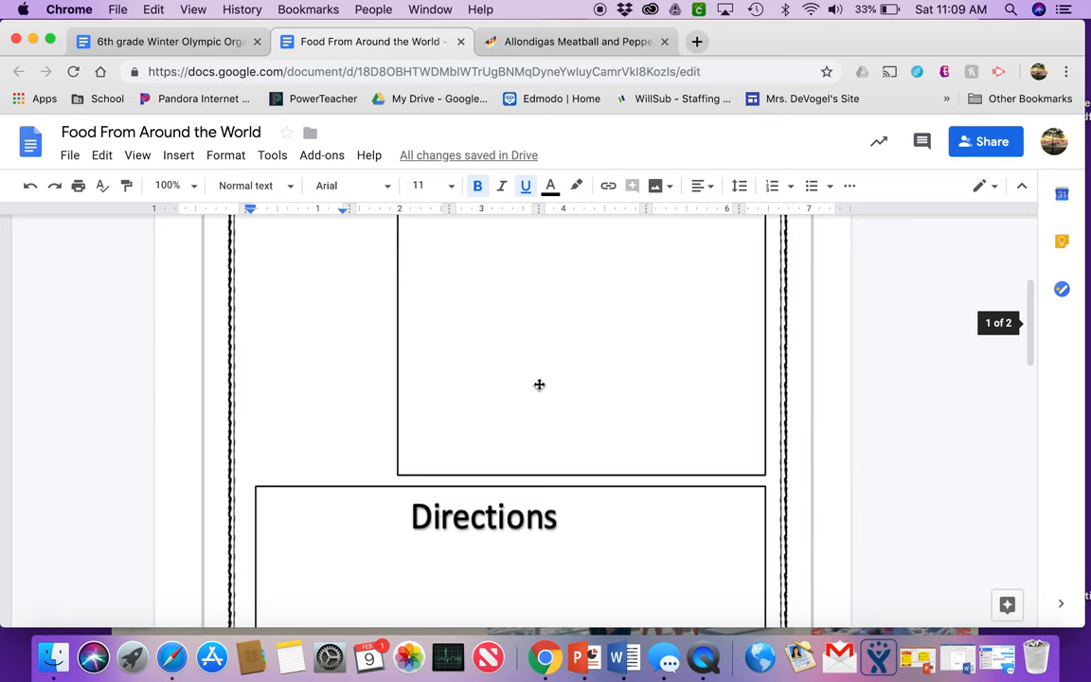
scroll("down", 3)
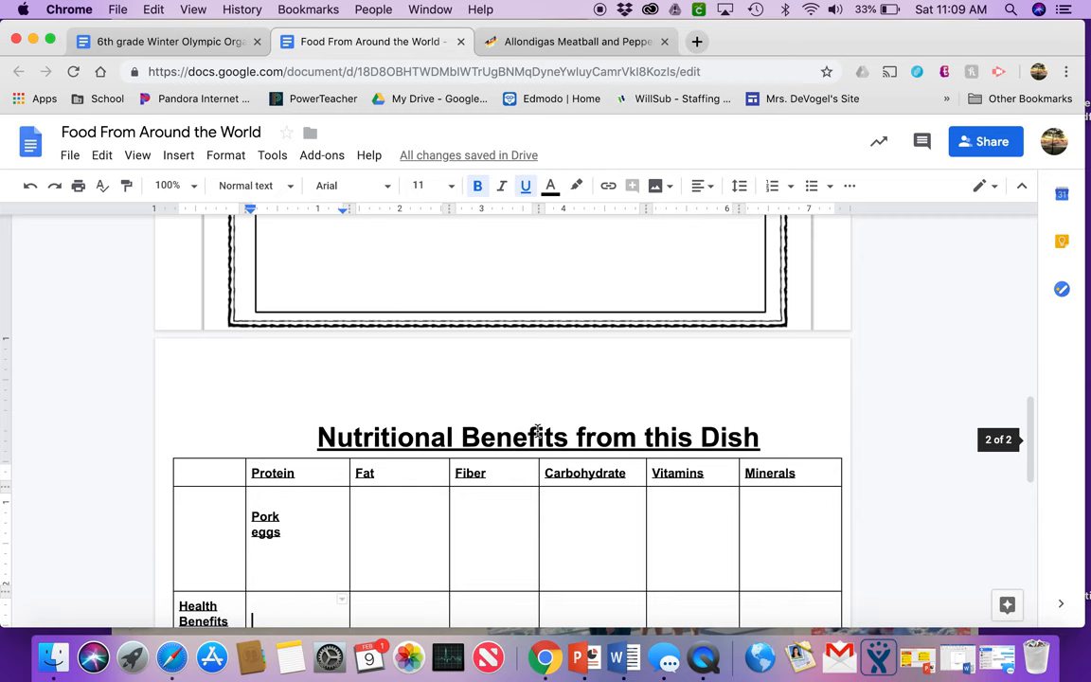